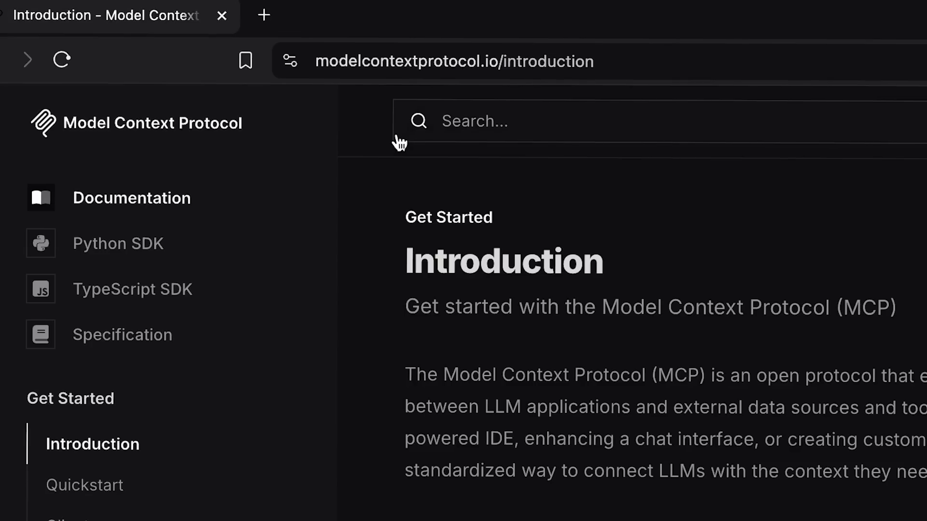
mouse_move(485, 384)
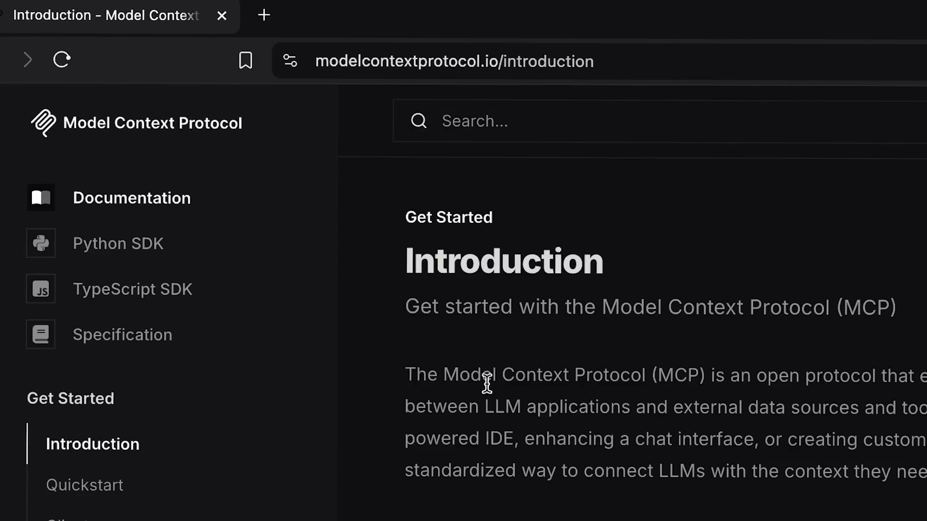
mouse_move(117, 474)
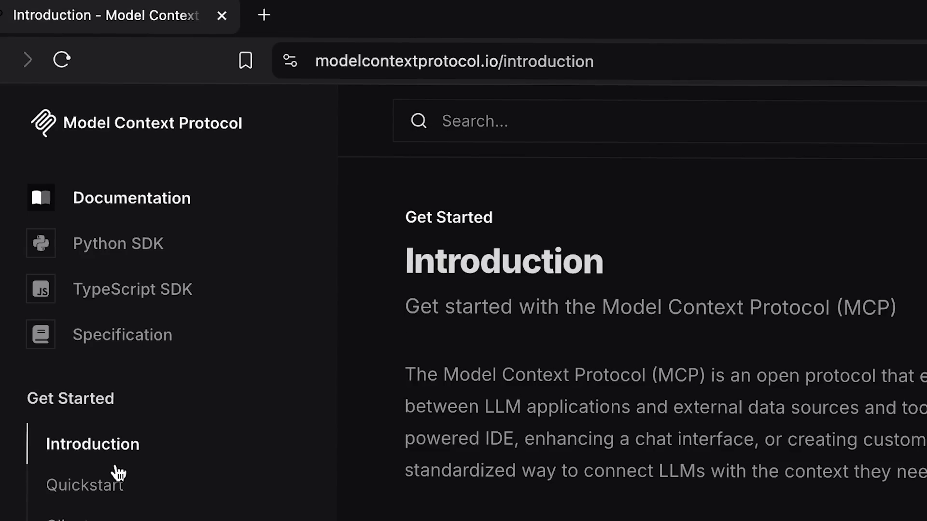
Open the Quickstart guide from the Get Started section of the docs sidebar
left_click(84, 484)
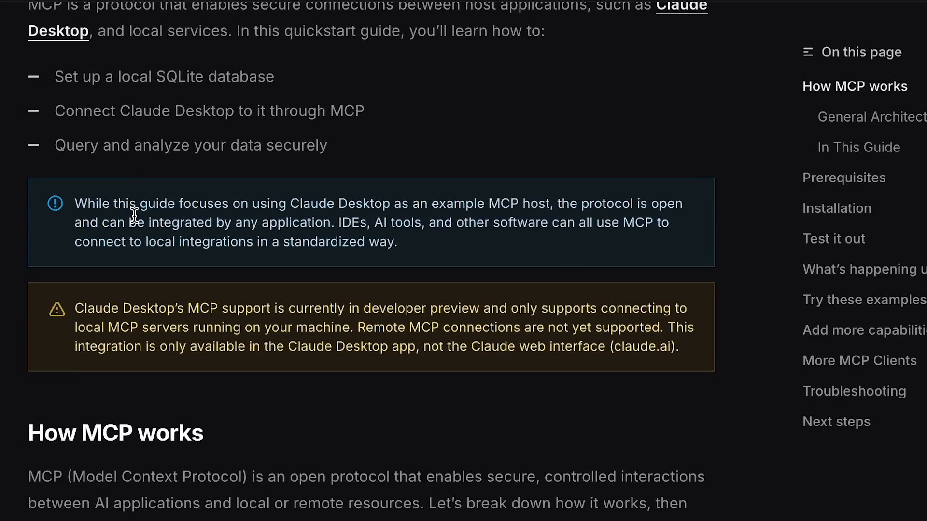
scroll("down", 3)
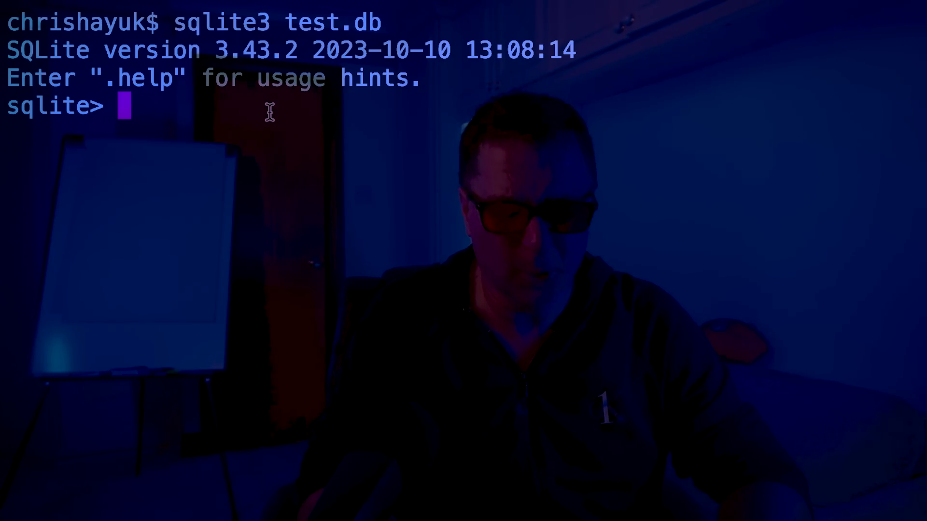
Create the products table (id, name, price) in test.db and query it with select * from products
type("CREATE TABLE products (\\n  id INTEGER PRIMARY KEY,\\n  name TEXT,\\n  price REAL\\n);")
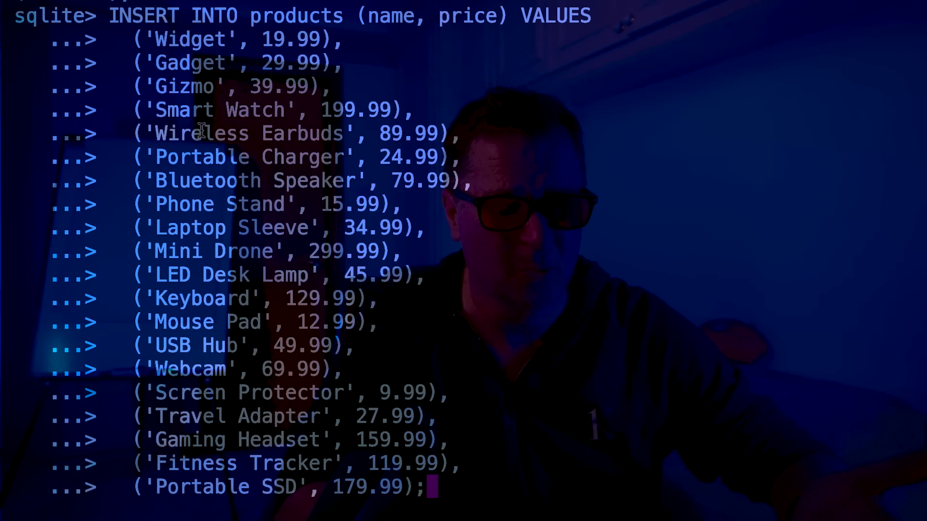
mouse_move(390, 192)
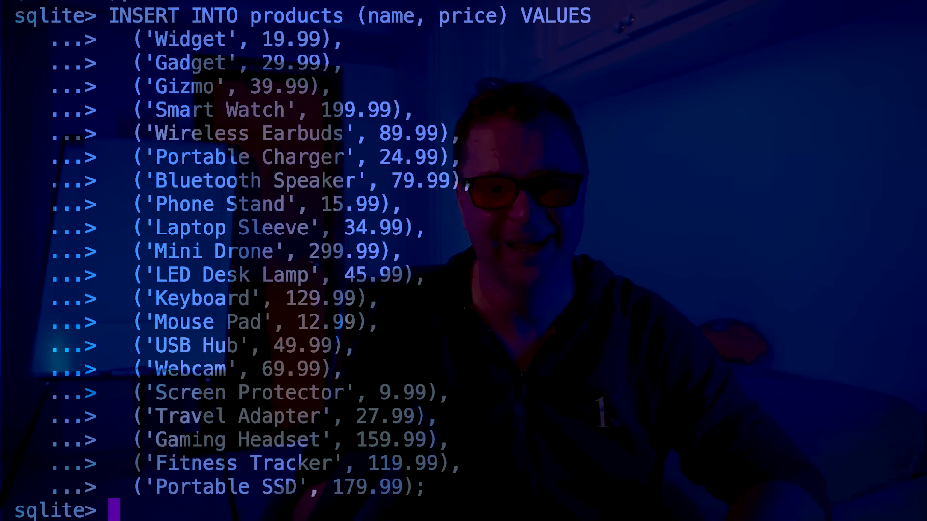
type("select * from pro")
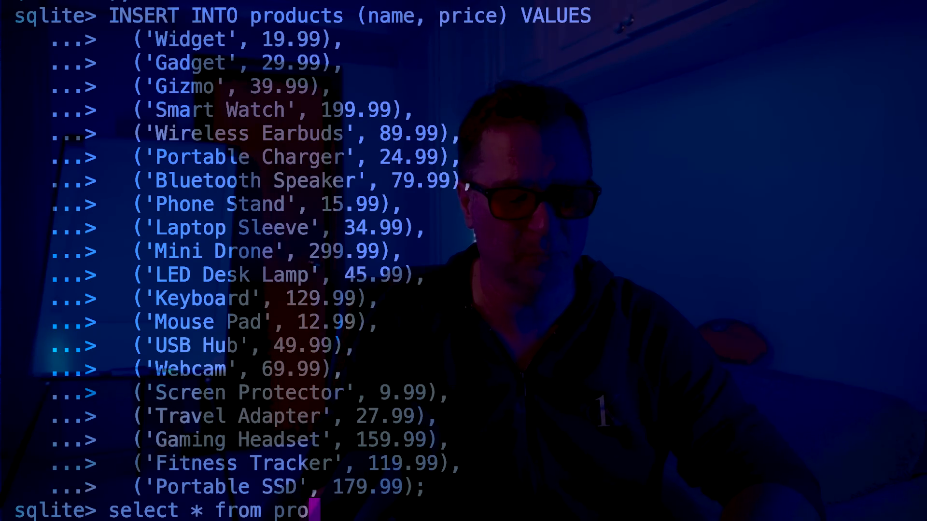
type("ducts;")
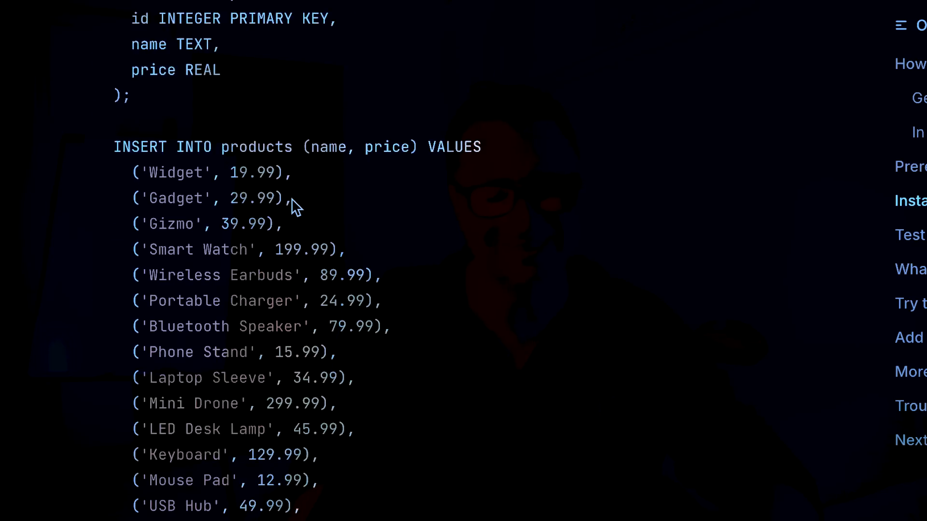
scroll("down", 3)
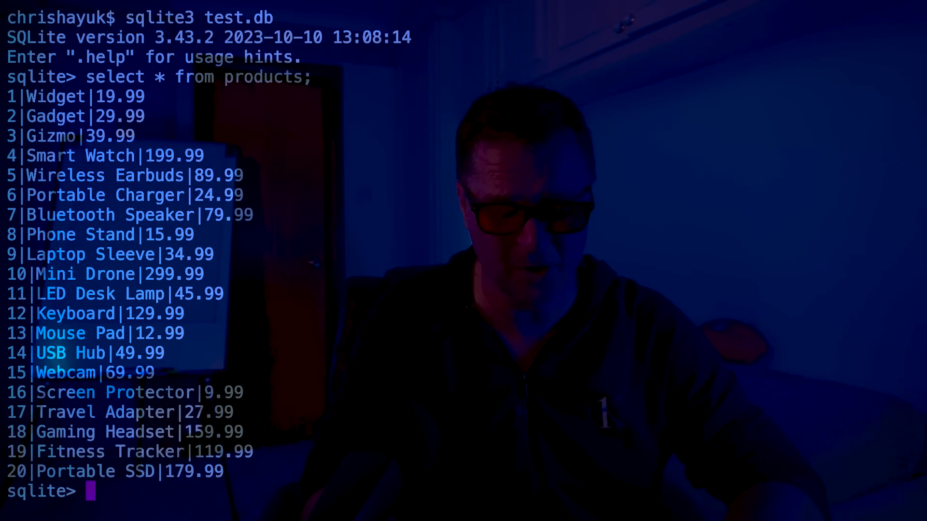
Leave the sqlite3 shell with .quit after confirming the twenty products
type(".quit")
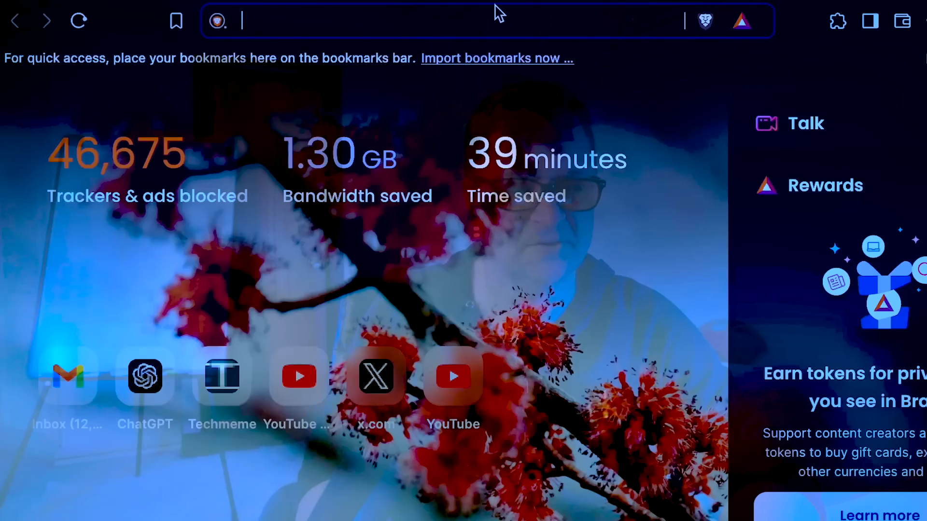
Go to claude.ai/chats in a new tab and switch the browser to full screen
type("claude.ai/chats")
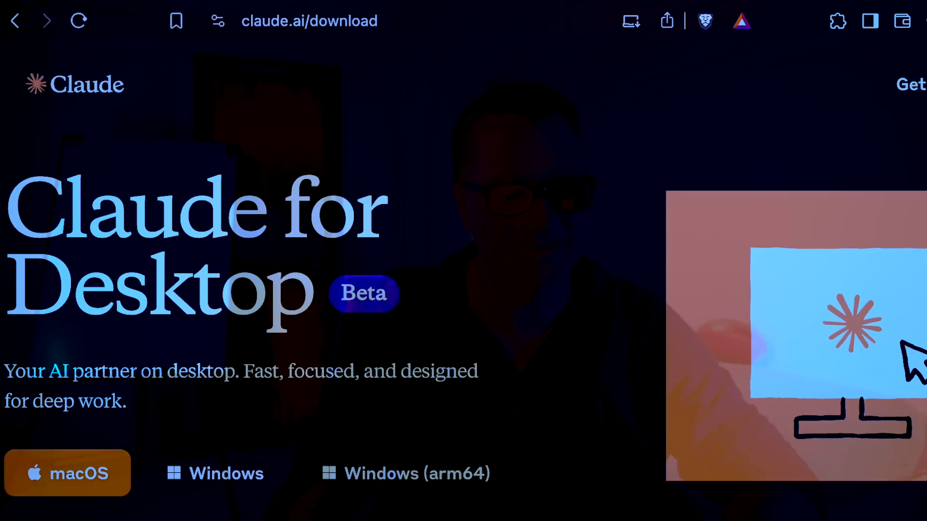
key("f11")
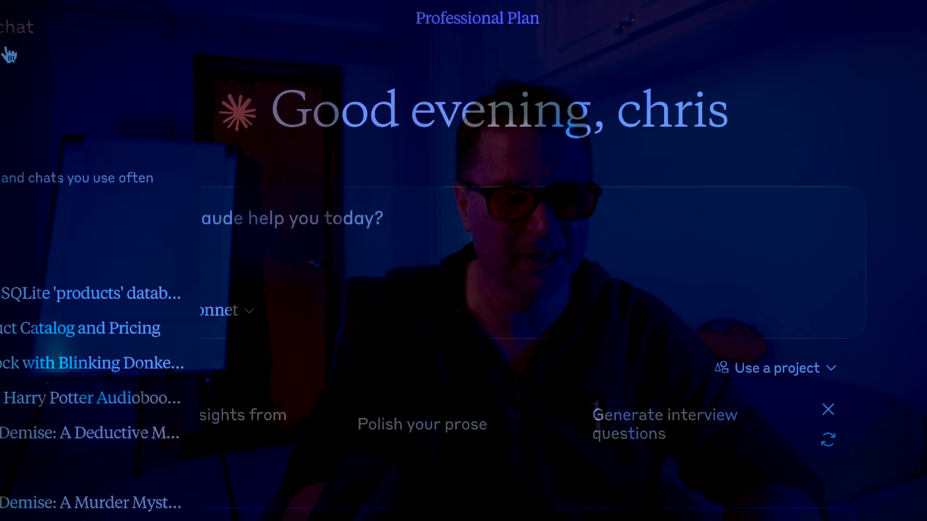
Write 'hello' in the new-chat message box and send it
type("hell")
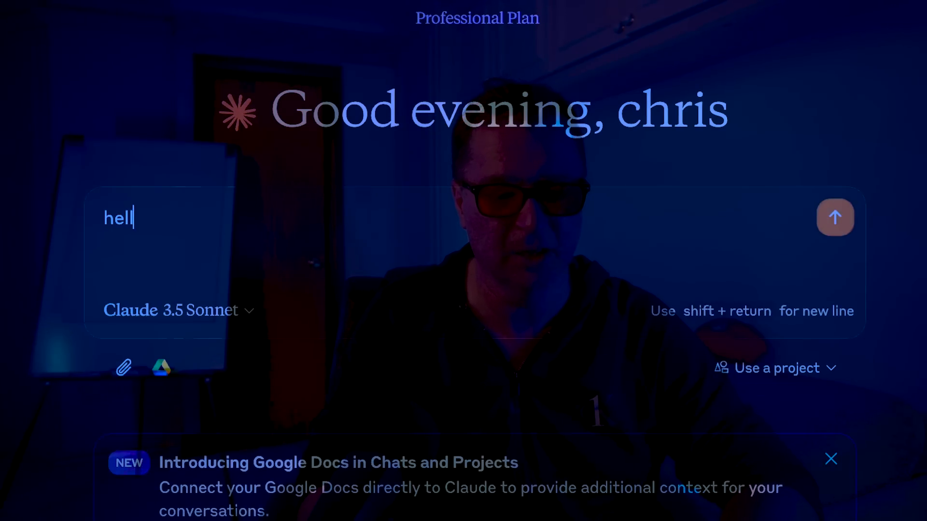
left_click(834, 216)
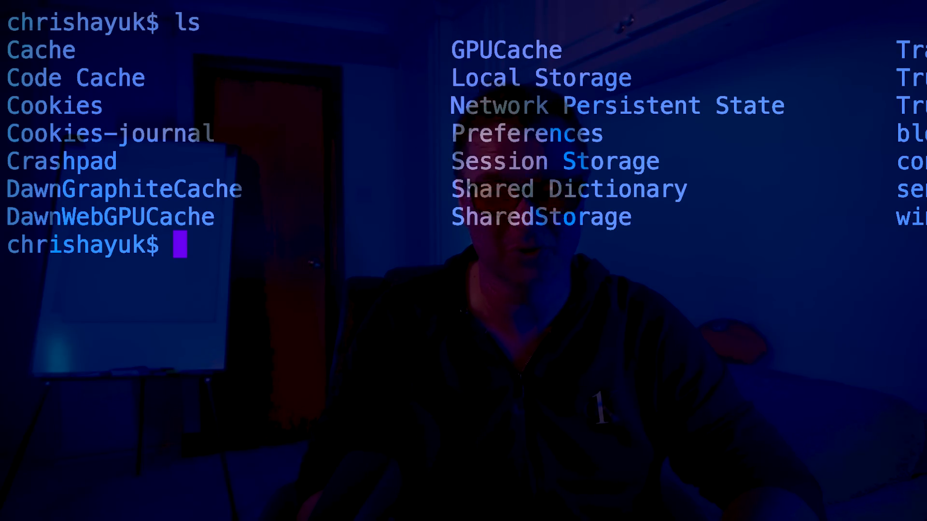
Create claude_desktop_config.json with touch and open it in vim for editing
type("touch clau")
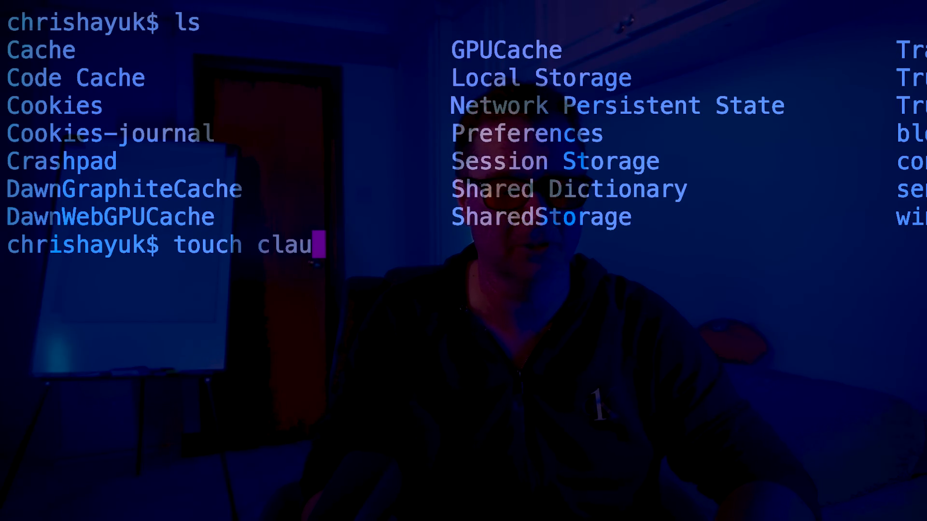
type("de_desktop_config.json")
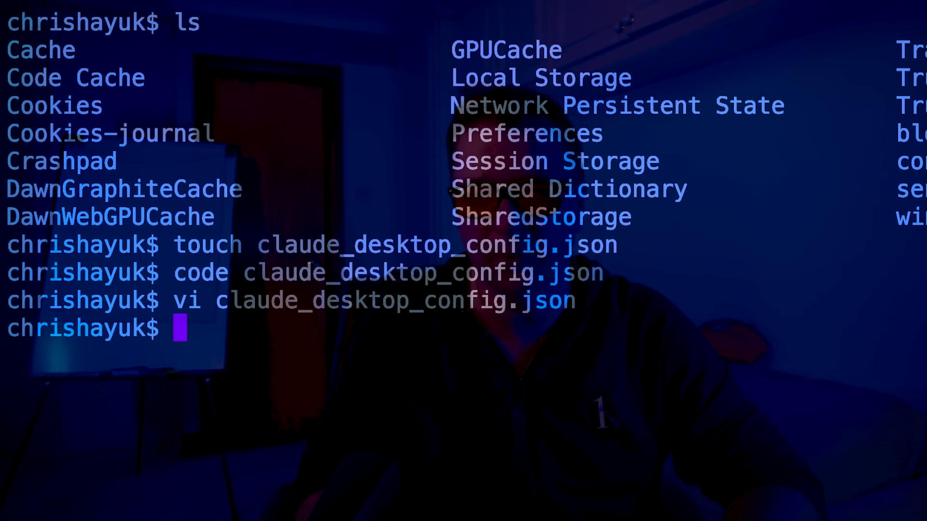
type("vim")
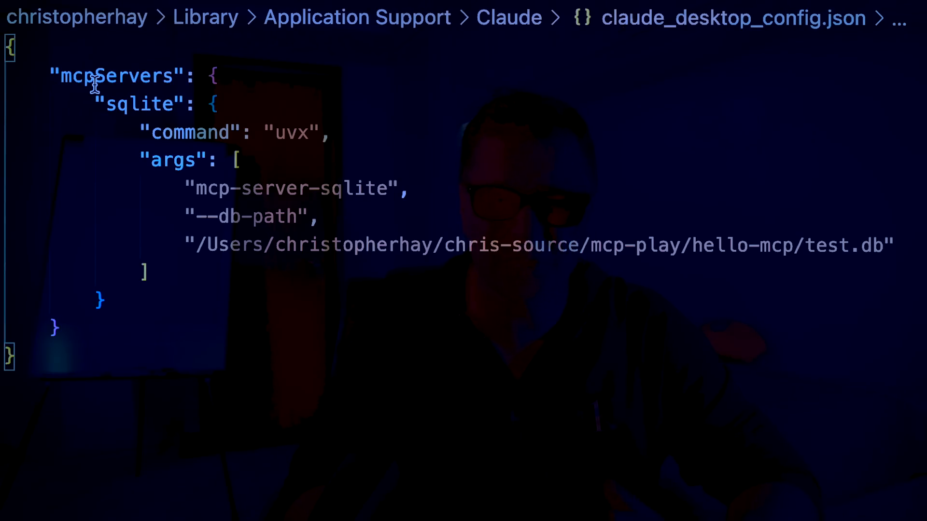
Review the mcpServers sqlite entry in claude_desktop_config.json, checking its command and test.db path
double_click(116, 76)
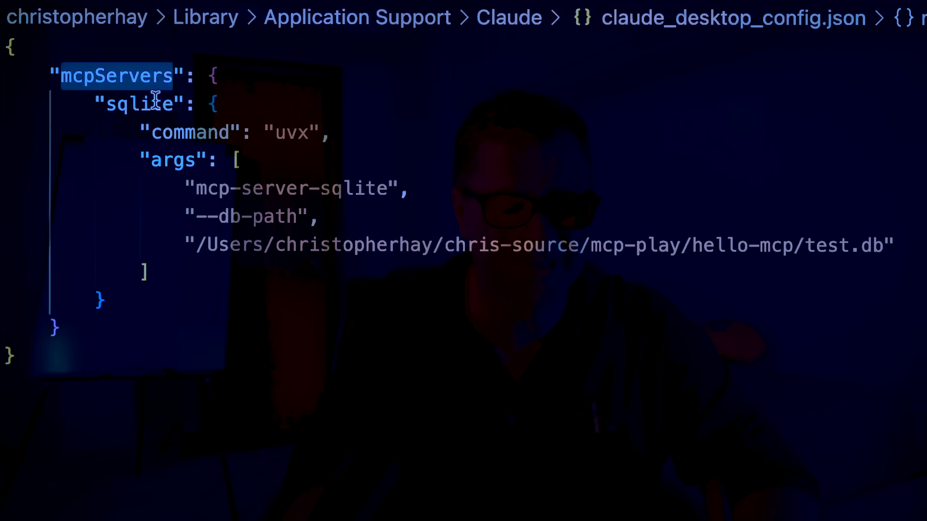
double_click(139, 104)
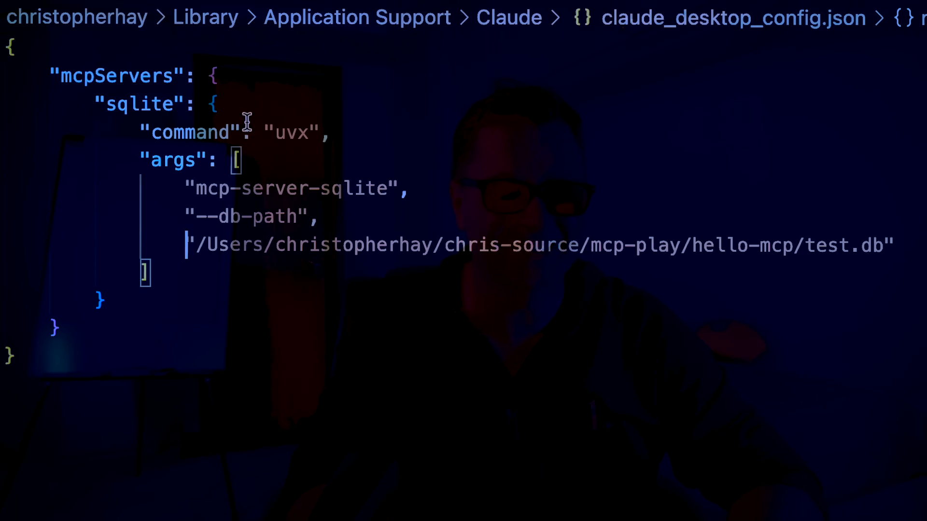
double_click(116, 76)
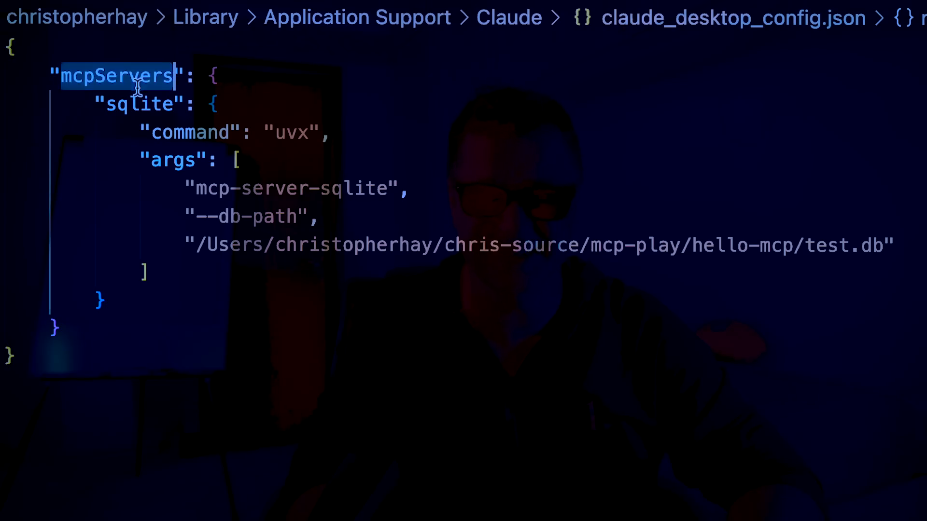
double_click(190, 132)
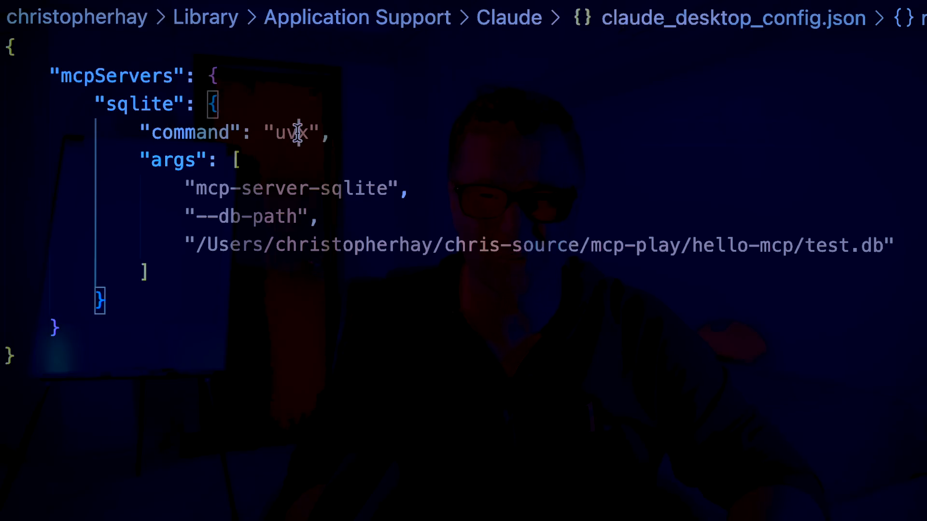
double_click(289, 133)
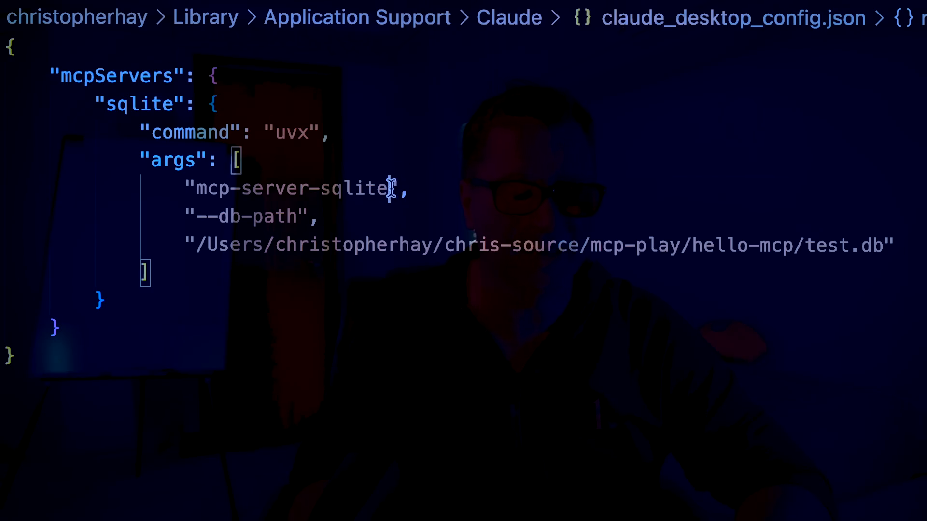
double_click(292, 187)
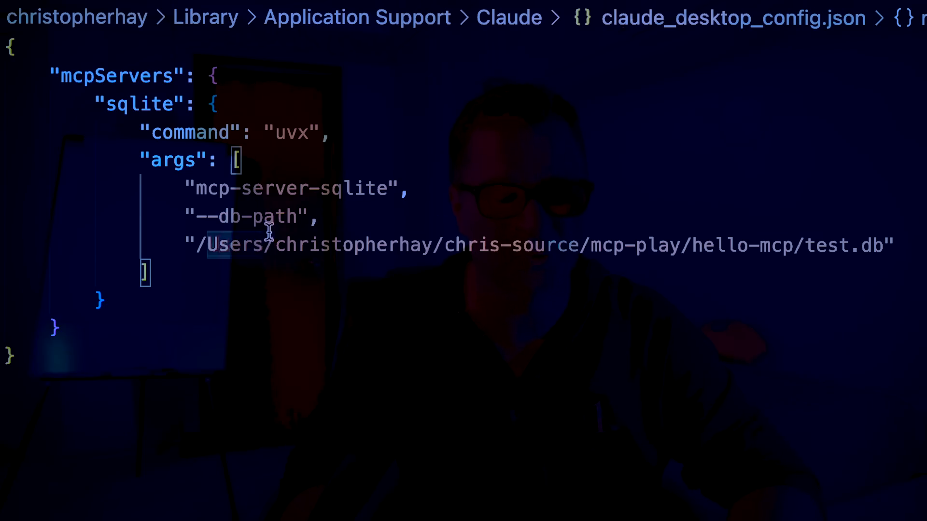
mouse_move(526, 257)
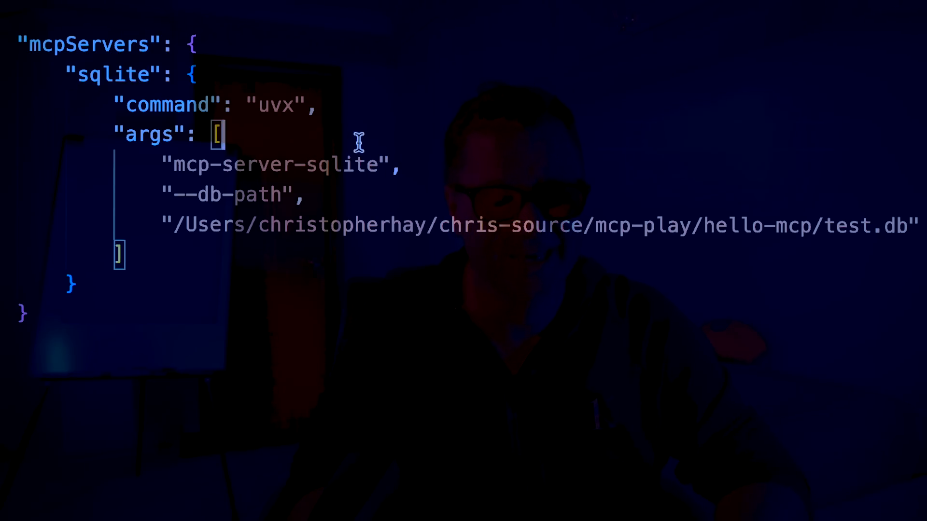
double_click(280, 164)
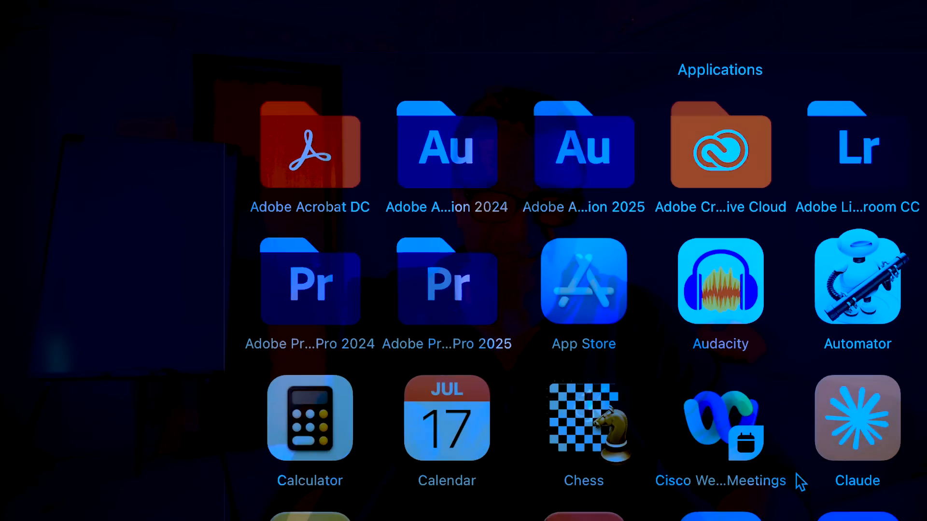
Launch Claude Desktop and ask 'what sqlite databases are available'
left_click(858, 419)
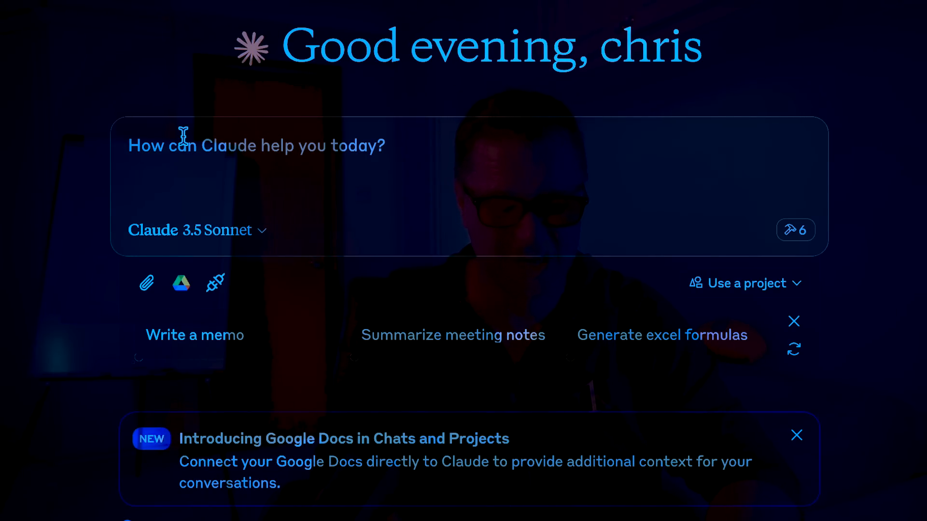
type("what sqlit")
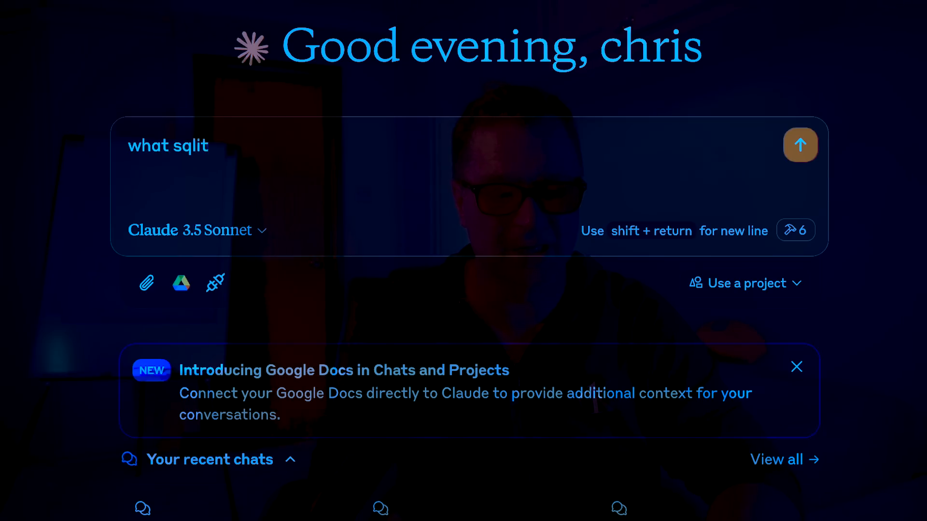
type("e databas")
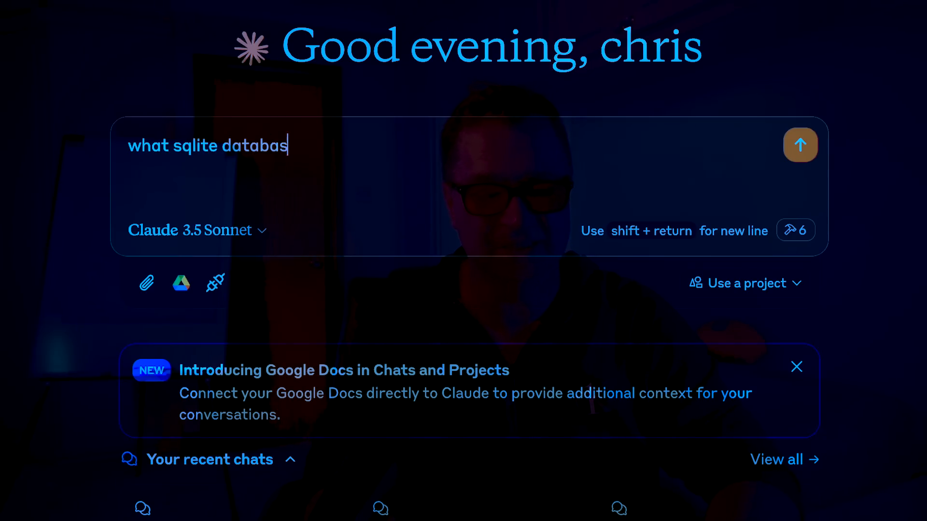
type("es are av")
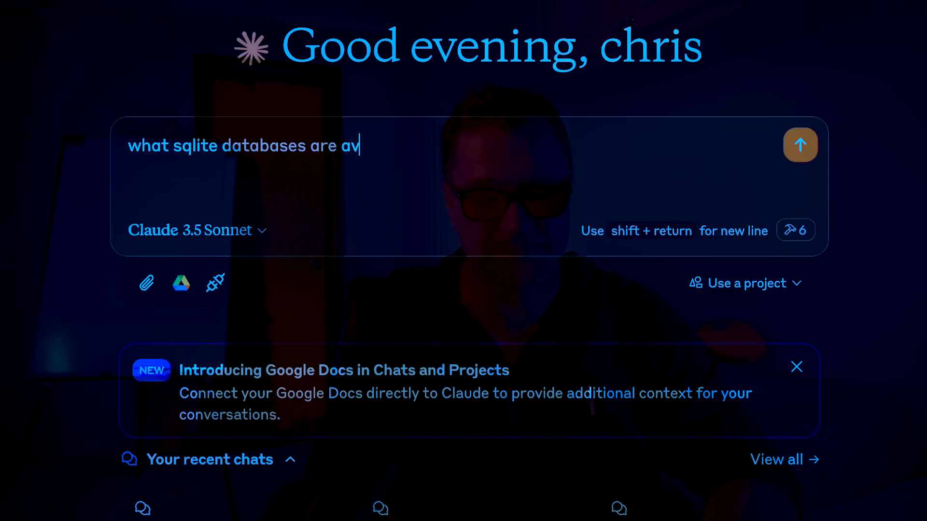
left_click(799, 144)
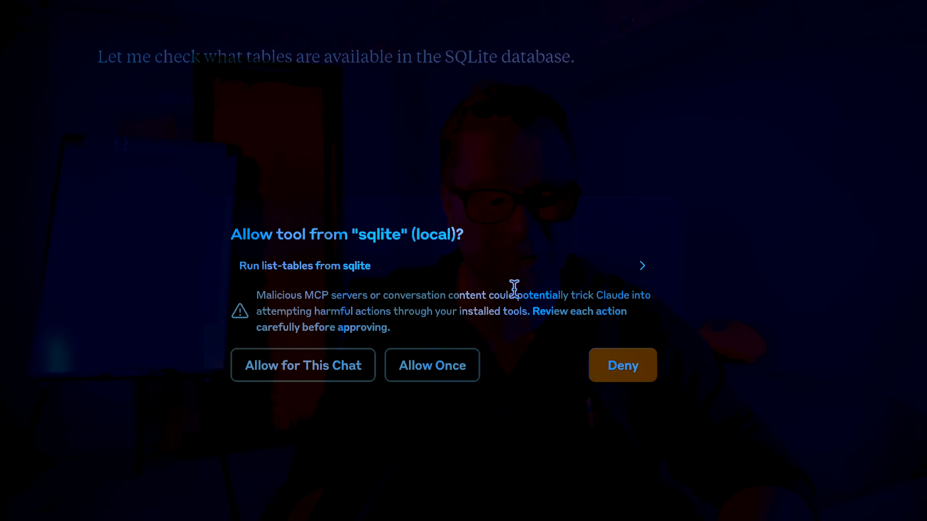
mouse_move(631, 285)
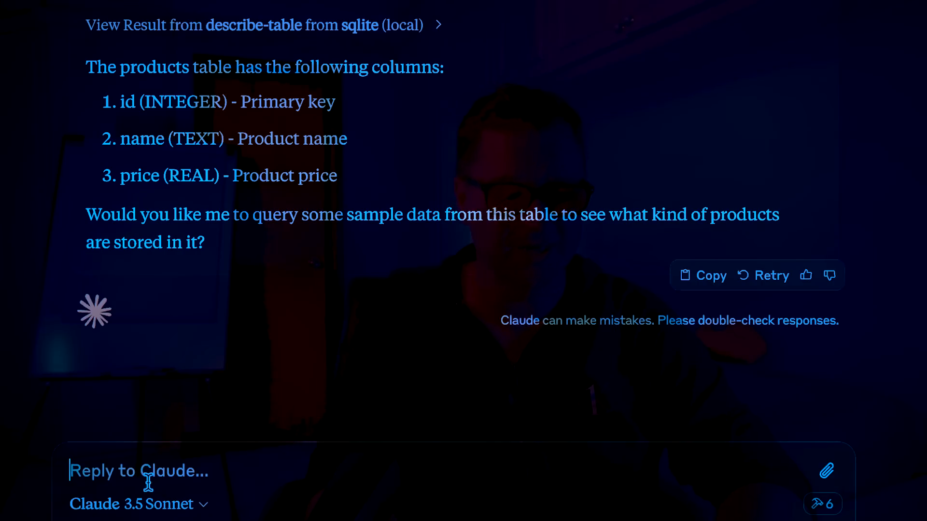
Ask for the top 5 products and prices from the database ordered by most expensive
type("se")
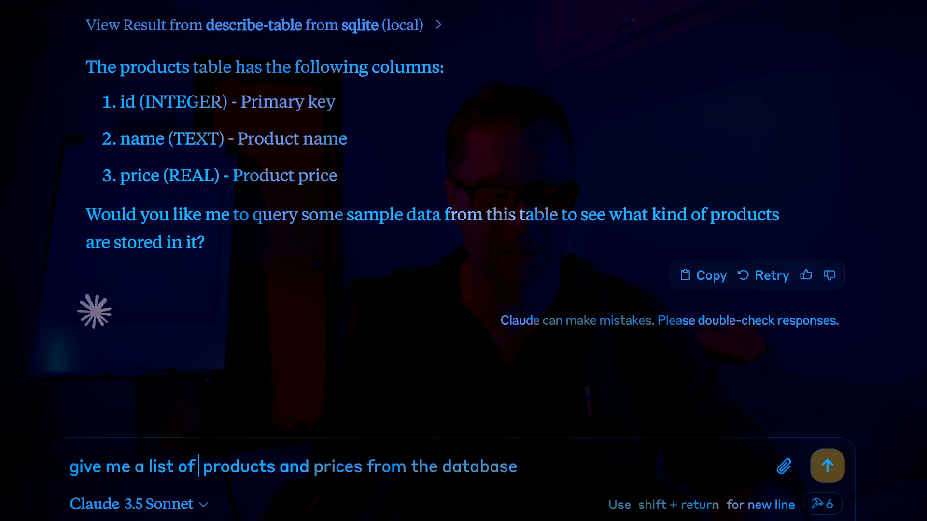
type("the top 5")
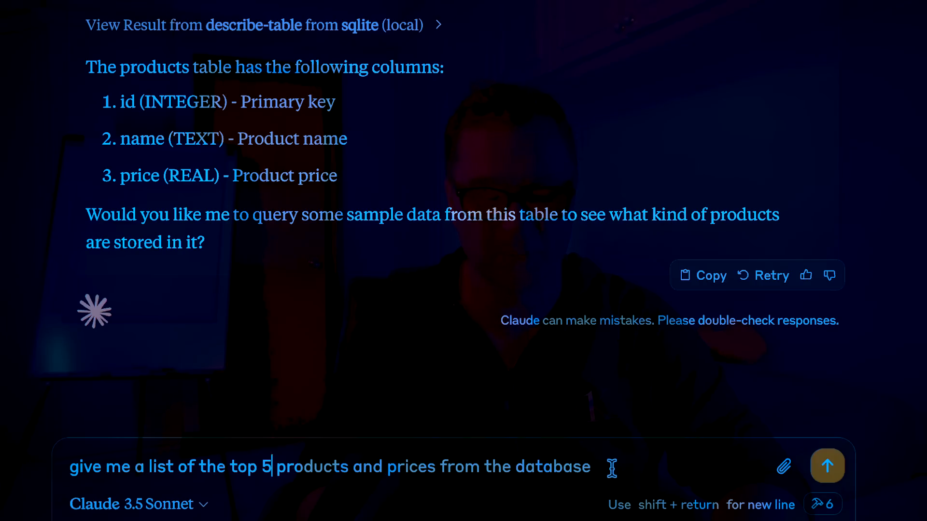
type("ord")
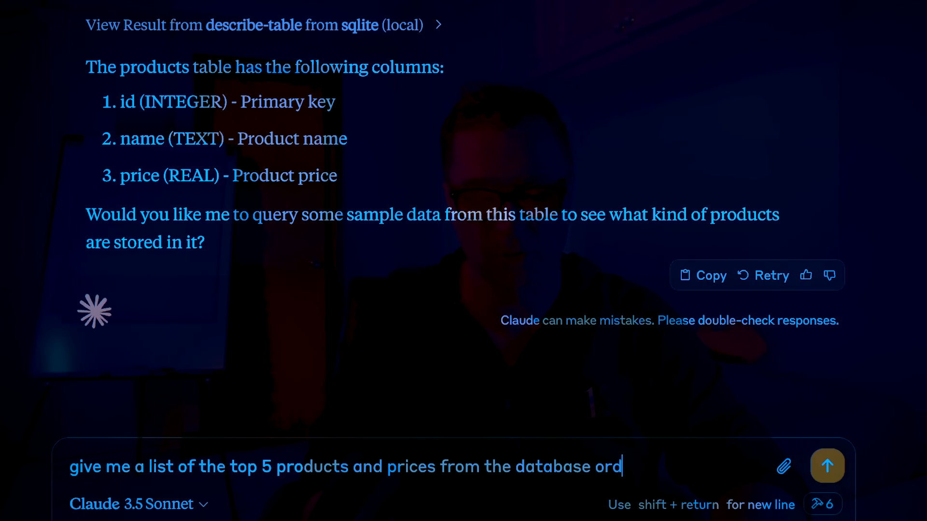
type("ered by most")
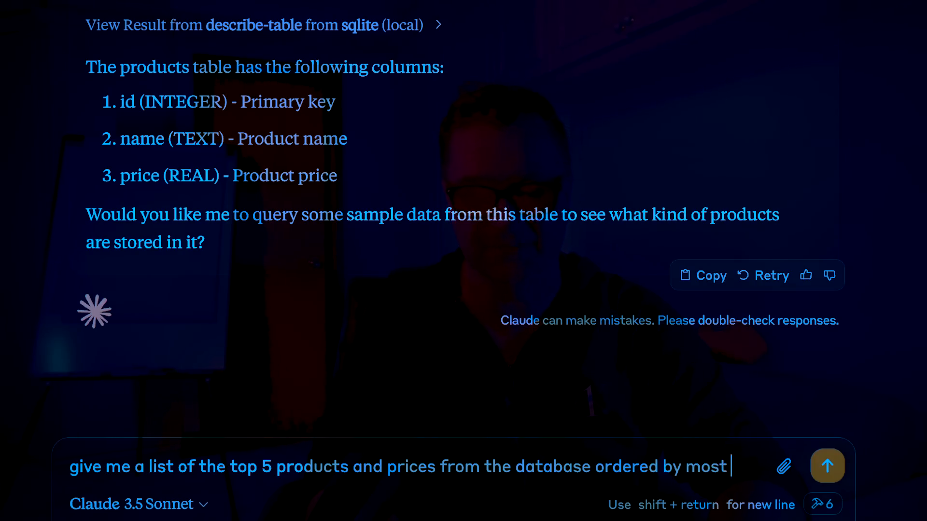
left_click(827, 466)
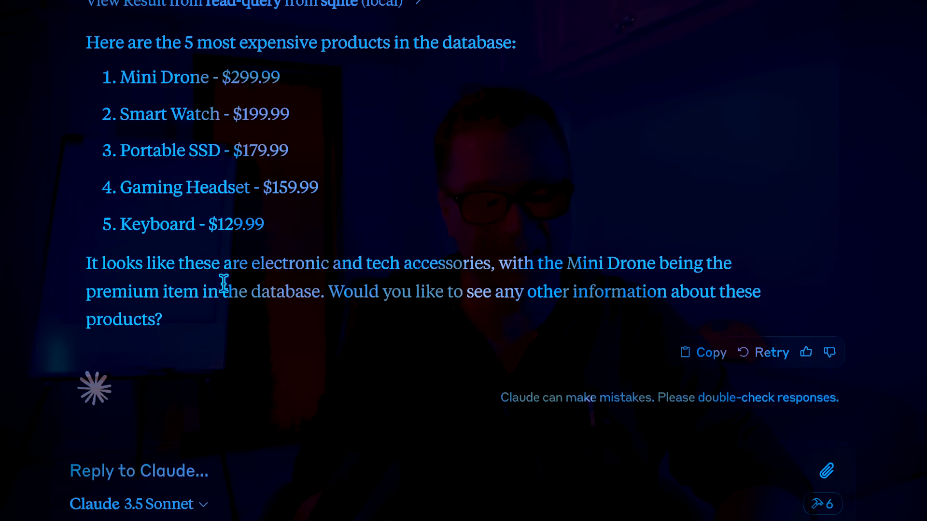
Send 'visualize this in a chart' and scroll through the generated bar chart component code
left_click(138, 471)
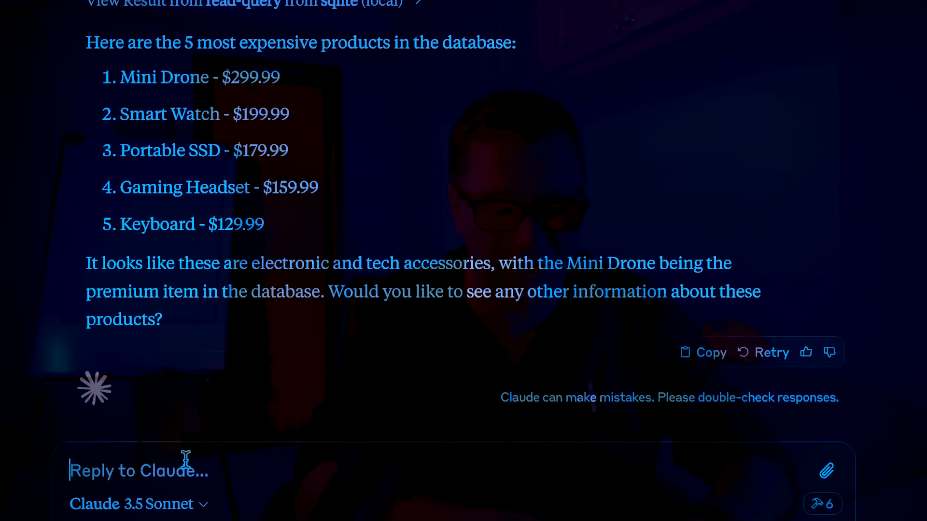
type("visu")
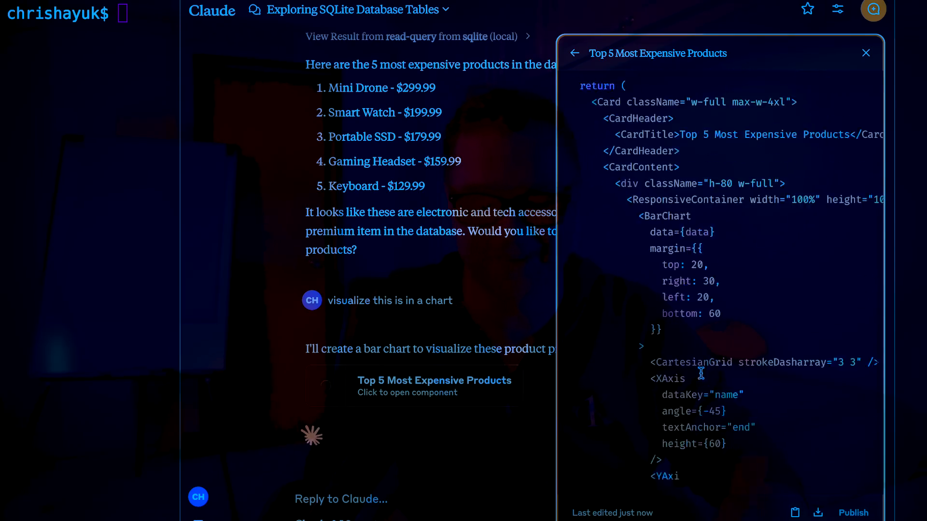
scroll("down", 3)
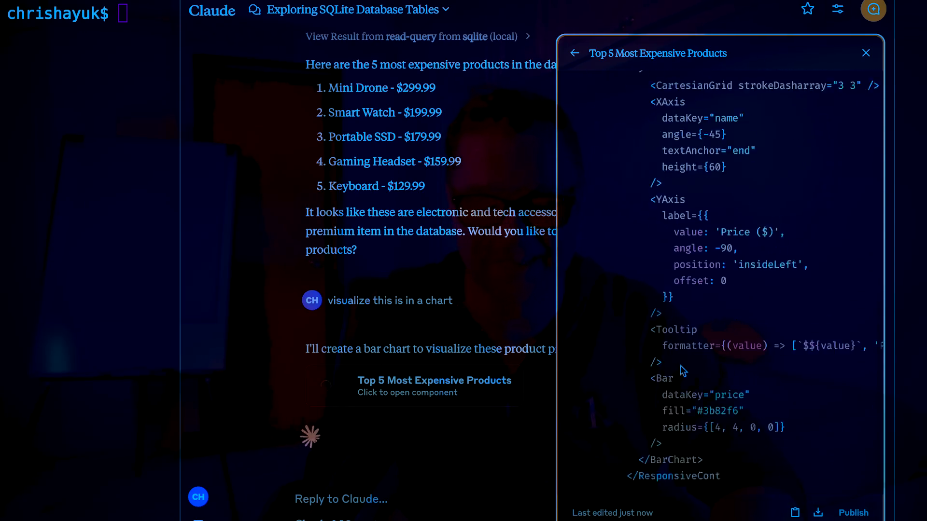
left_click(791, 53)
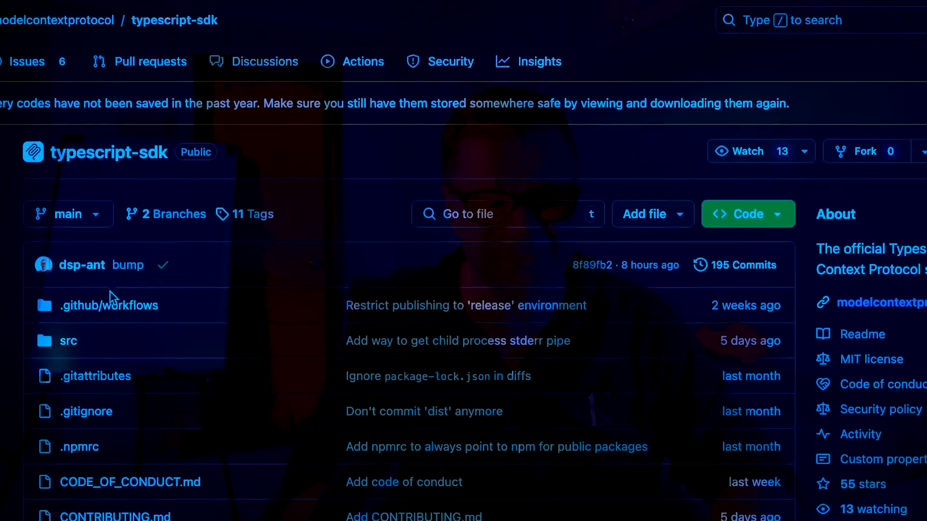
Scroll through the typescript-sdk README and on to the servers repository's Featured Servers list (Filesystem, GitHub, PostgreSQL)
scroll("down", 3)
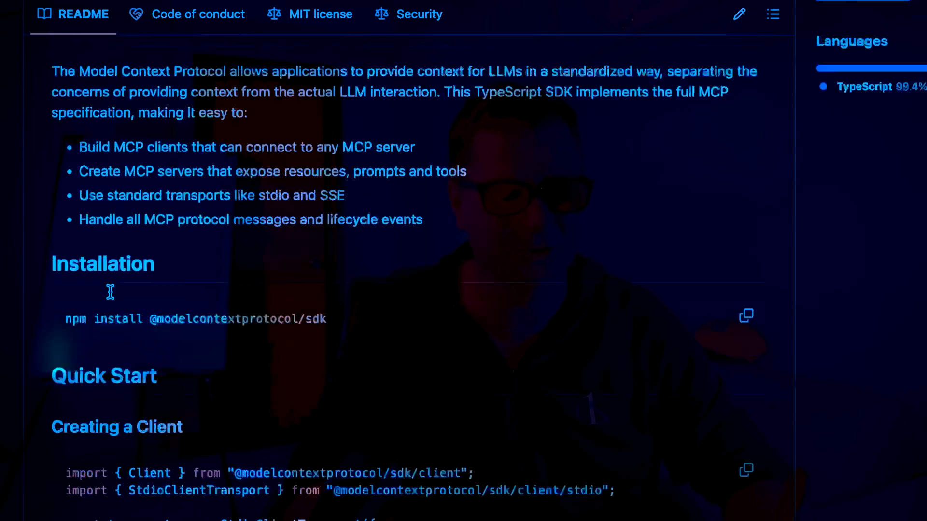
scroll("down", 3)
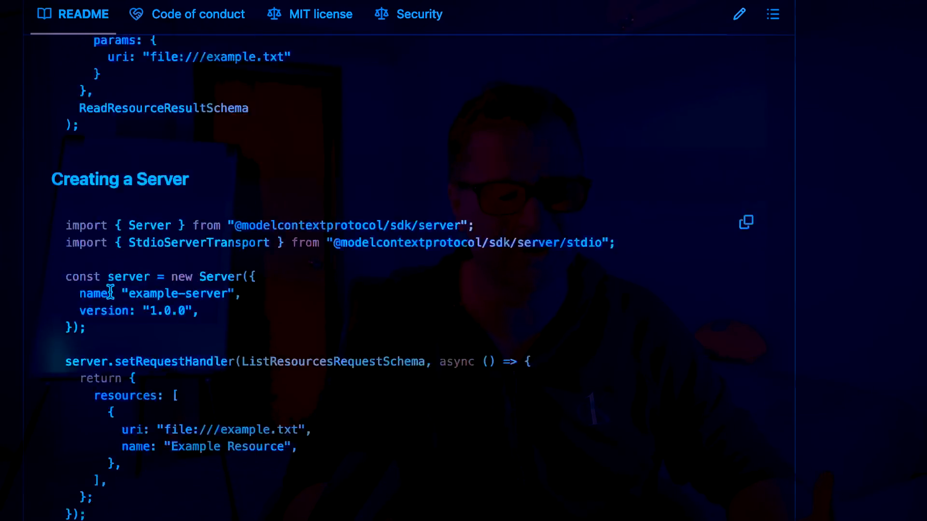
scroll("down", 3)
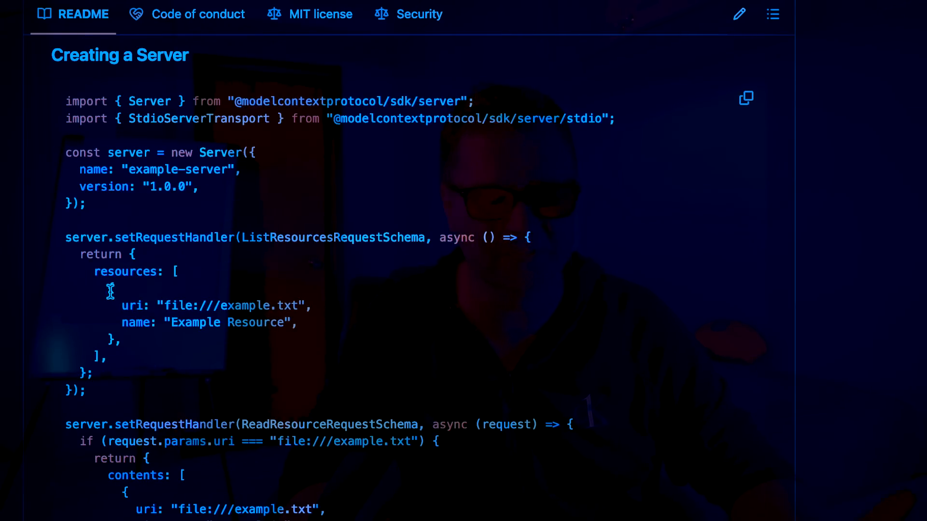
scroll("down", 3)
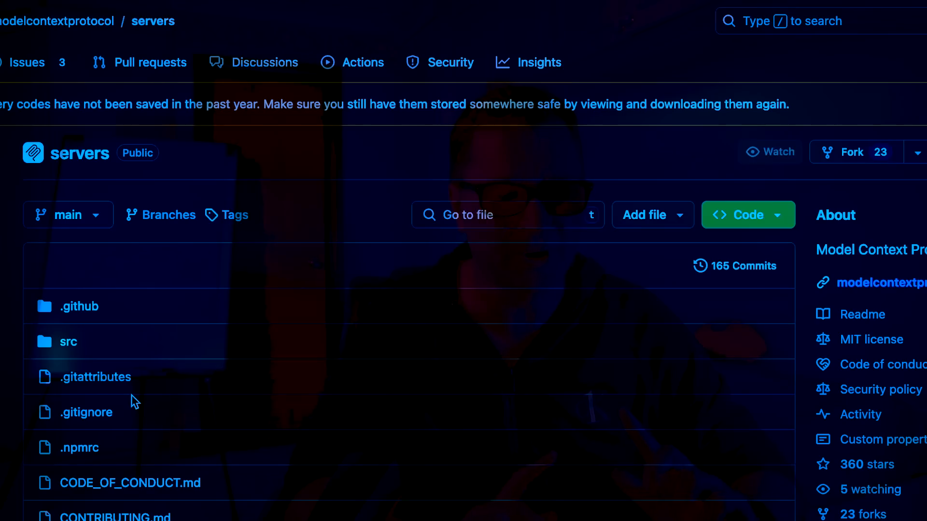
scroll("down", 3)
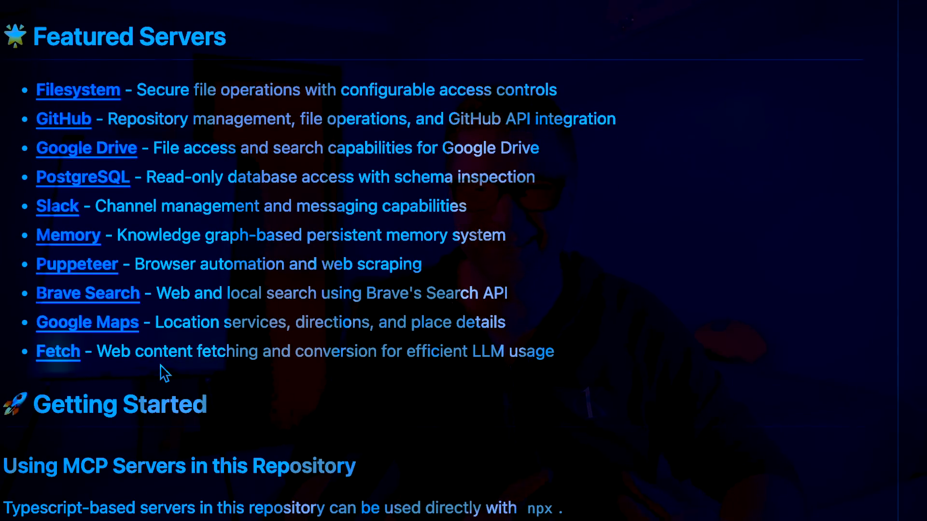